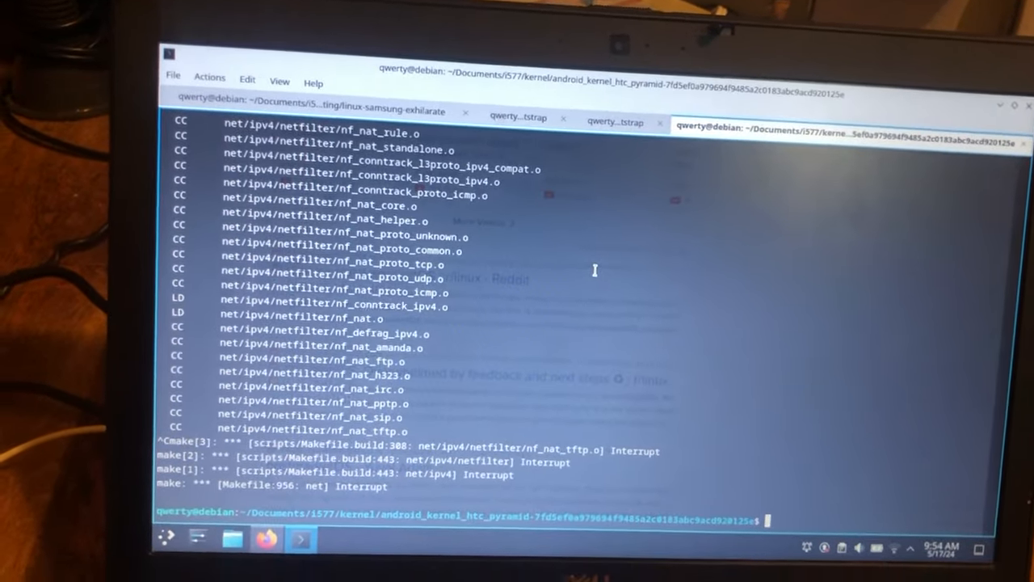
List the kernel source directory contents with ls.
type("ls")
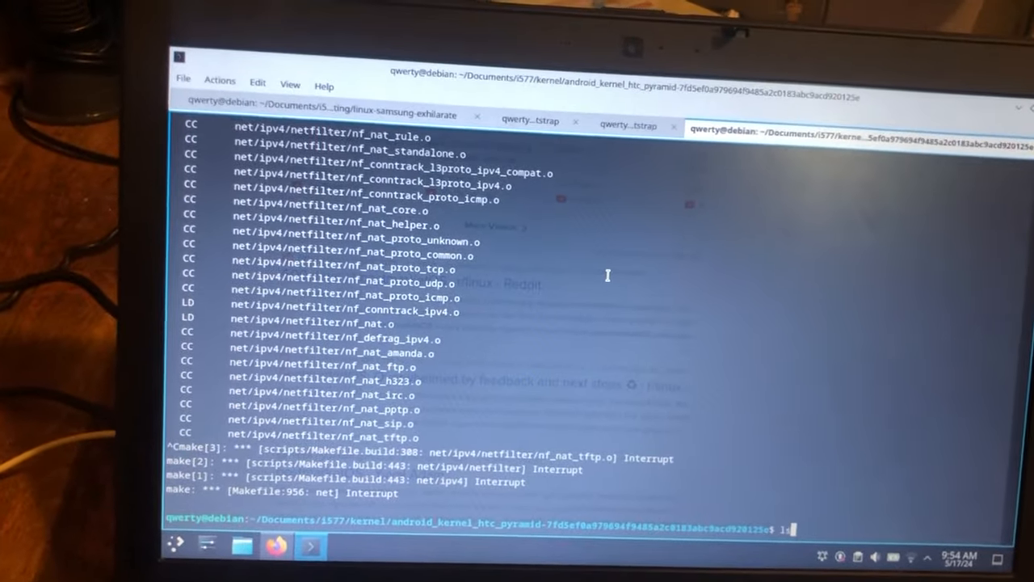
key("Return")
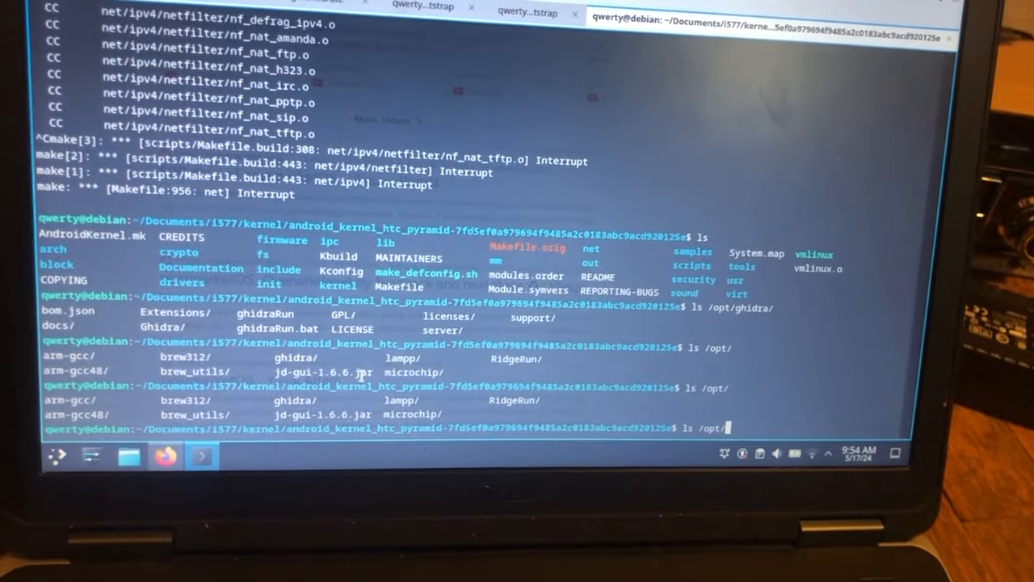
type("arketos+building+annoying&ia=web")
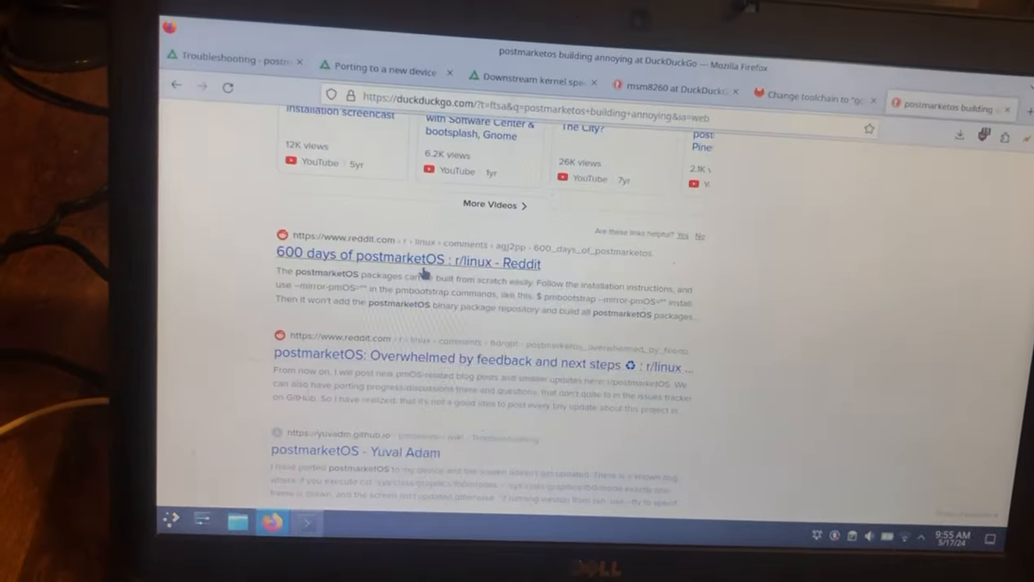
Open the Reddit postmarketOS thread from the DuckDuckGo results.
left_click(386, 69)
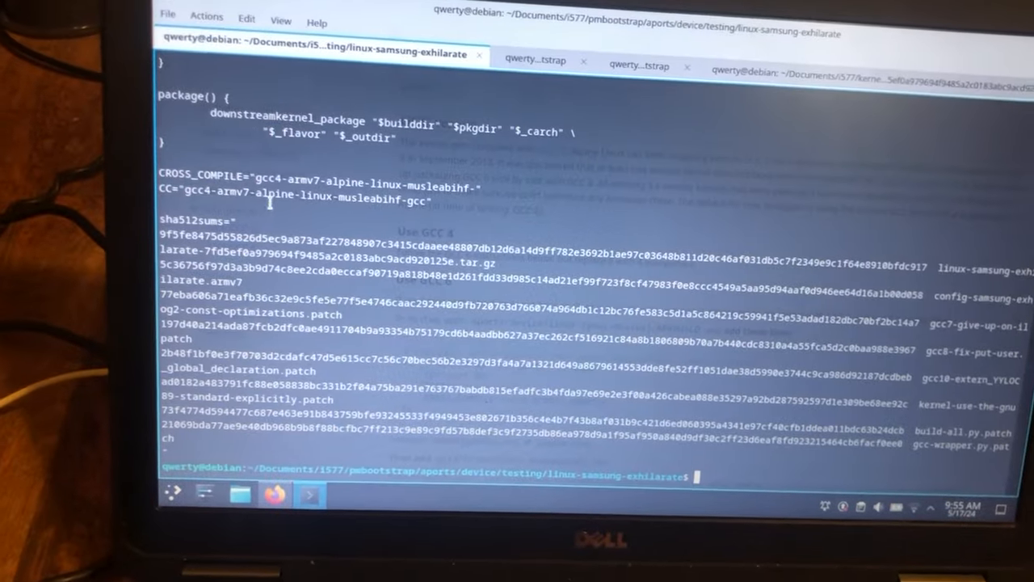
Run vim APKBUILD on the linux-samsung-exhilarate package.
type("vim APKBUILD")
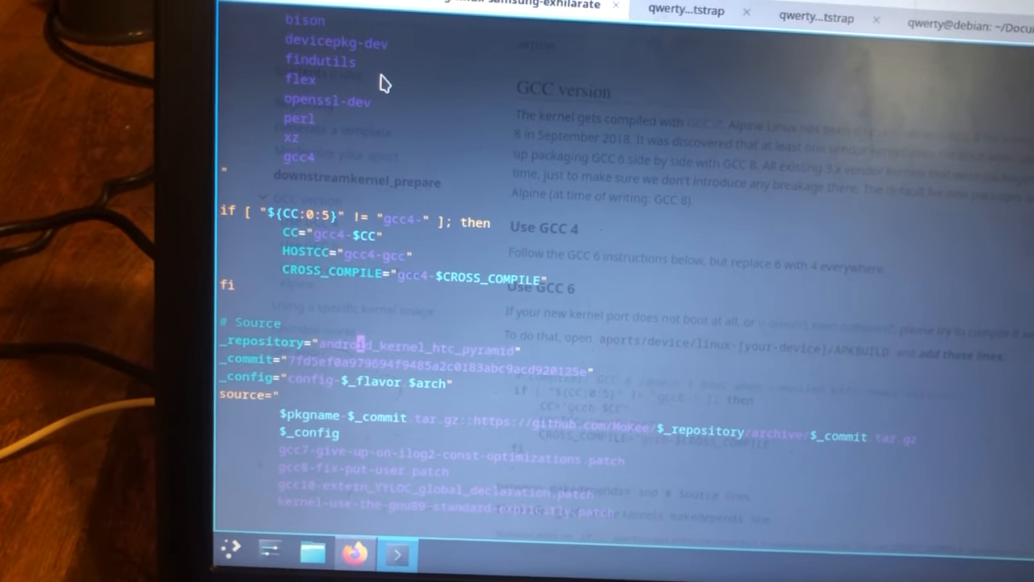
Scroll down the APKBUILD to the builddir, prepare, build and package functions.
scroll("down", 3)
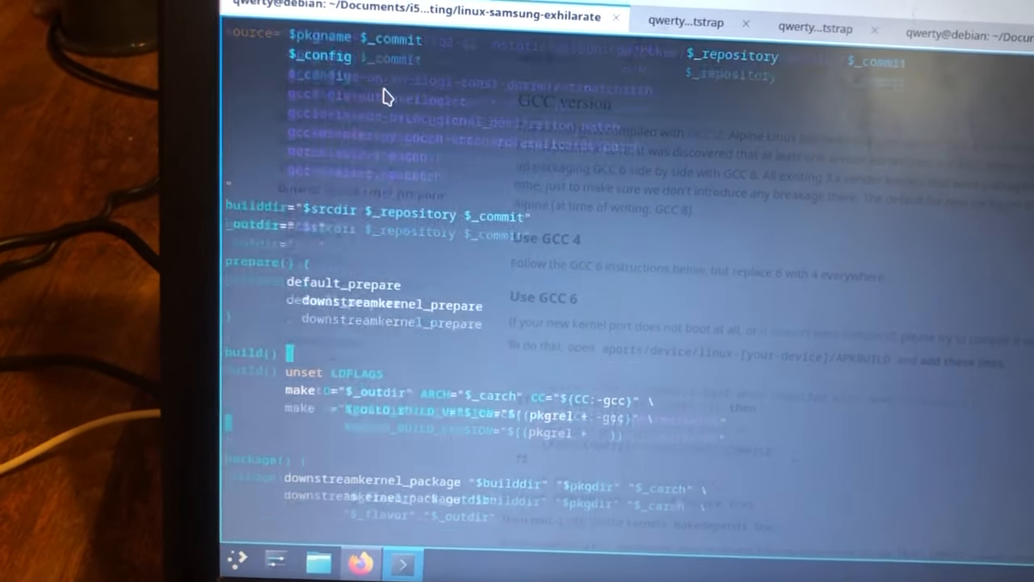